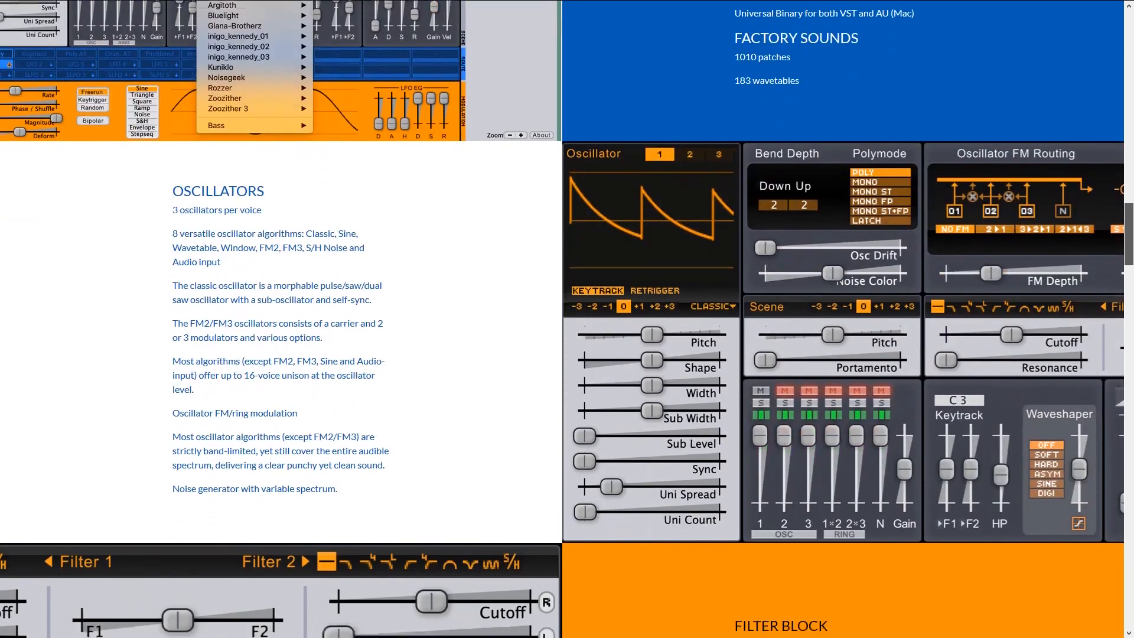
# Scroll the Surge features page down to the Oscillators section.
pyautogui.scroll(-3)
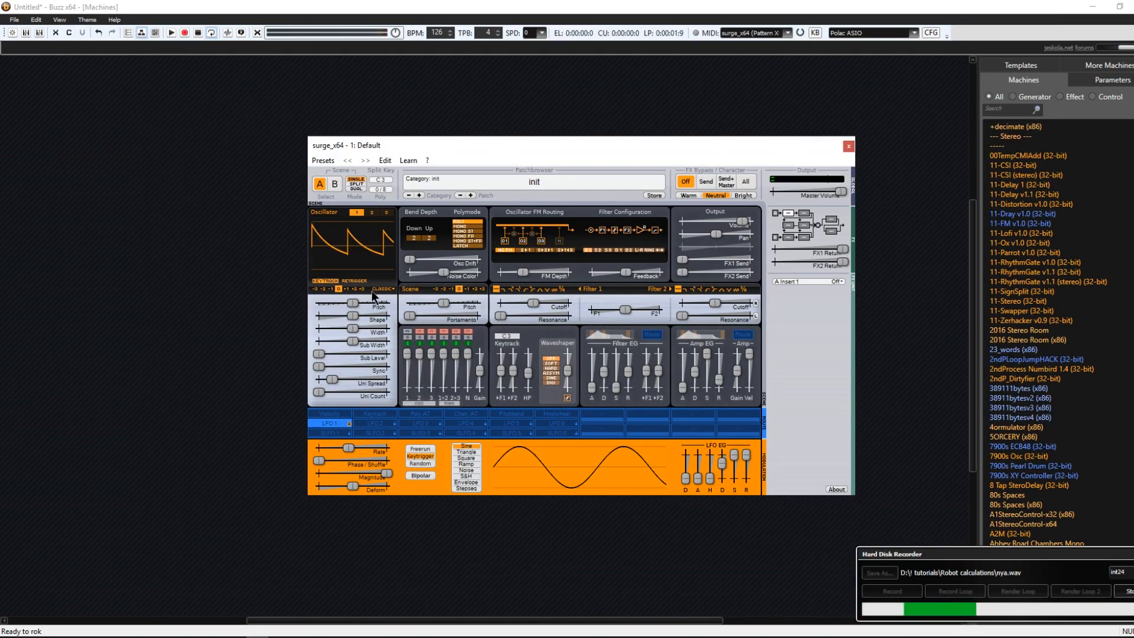
# Set oscillator 1's algorithm to Sine instead of Classic saw.
pyautogui.click(387, 289)
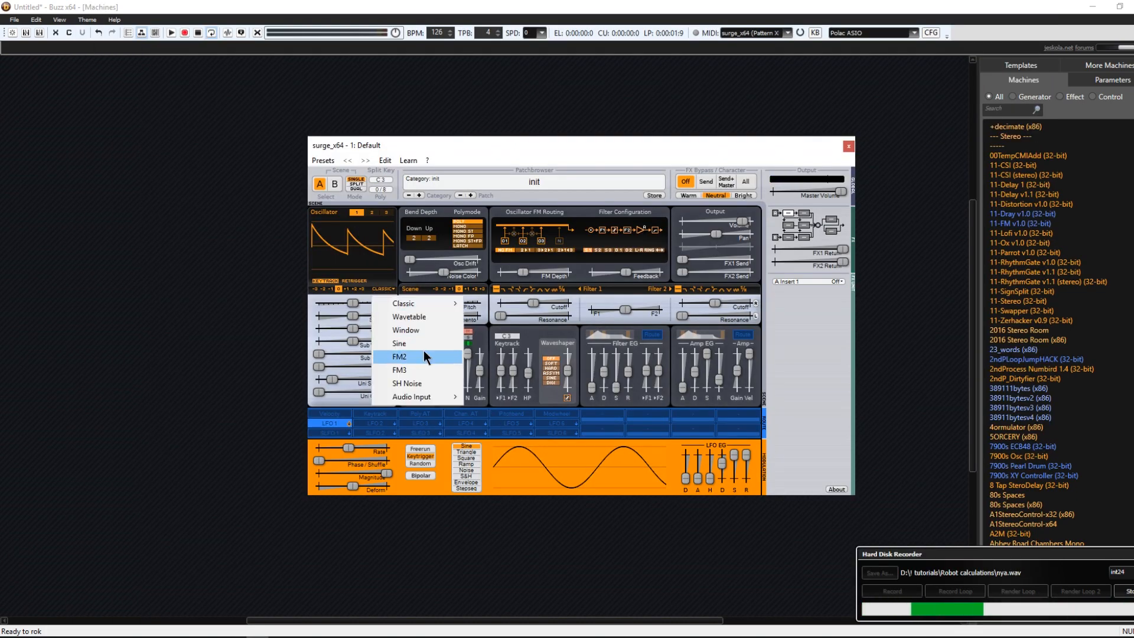
pyautogui.click(398, 344)
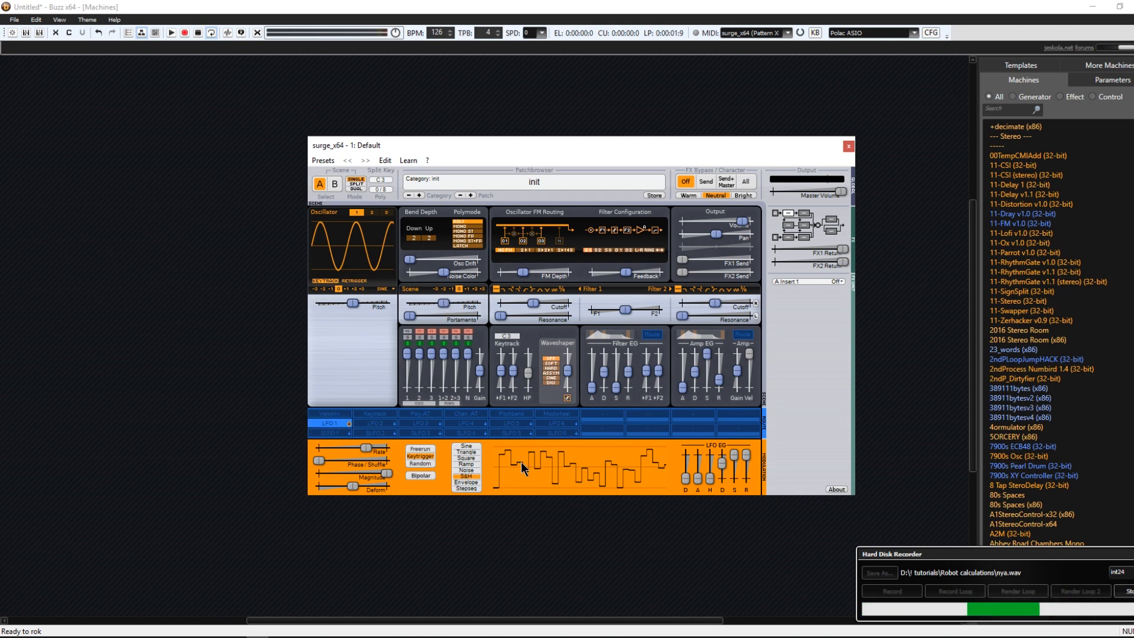
pyautogui.moveTo(548, 392)
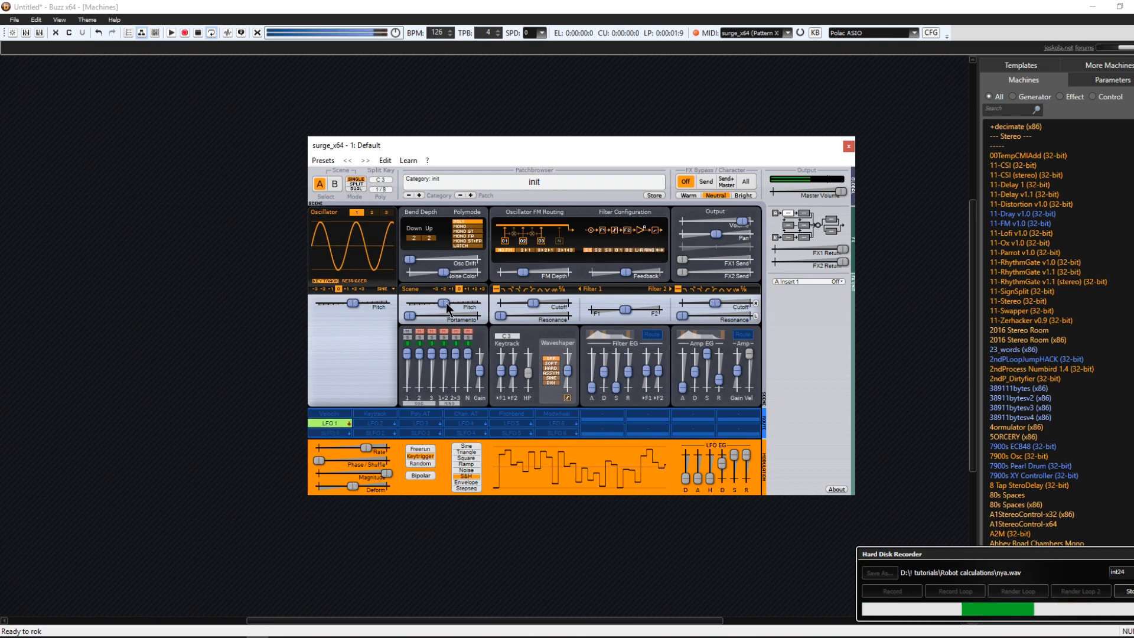
# Route LFO 1 to Scene Pitch with a large modulation depth.
pyautogui.moveTo(440, 303); pyautogui.dragTo(444, 304)
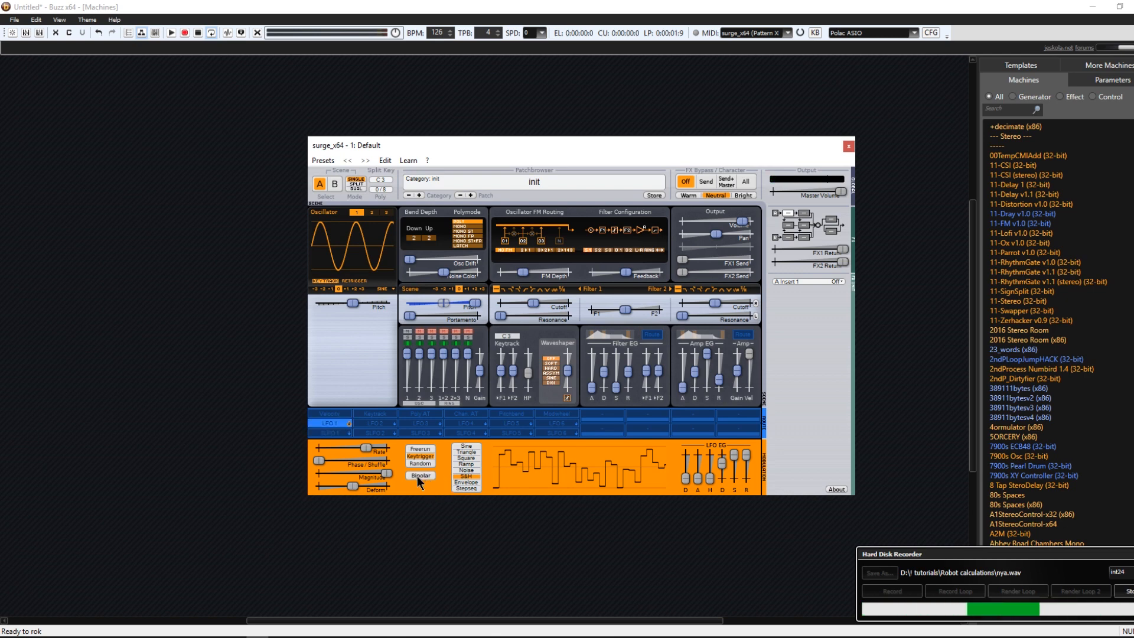
# Make LFO 1 unipolar so the random steps only push pitch upward, keeping LFO 1 selected.
pyautogui.click(420, 476)
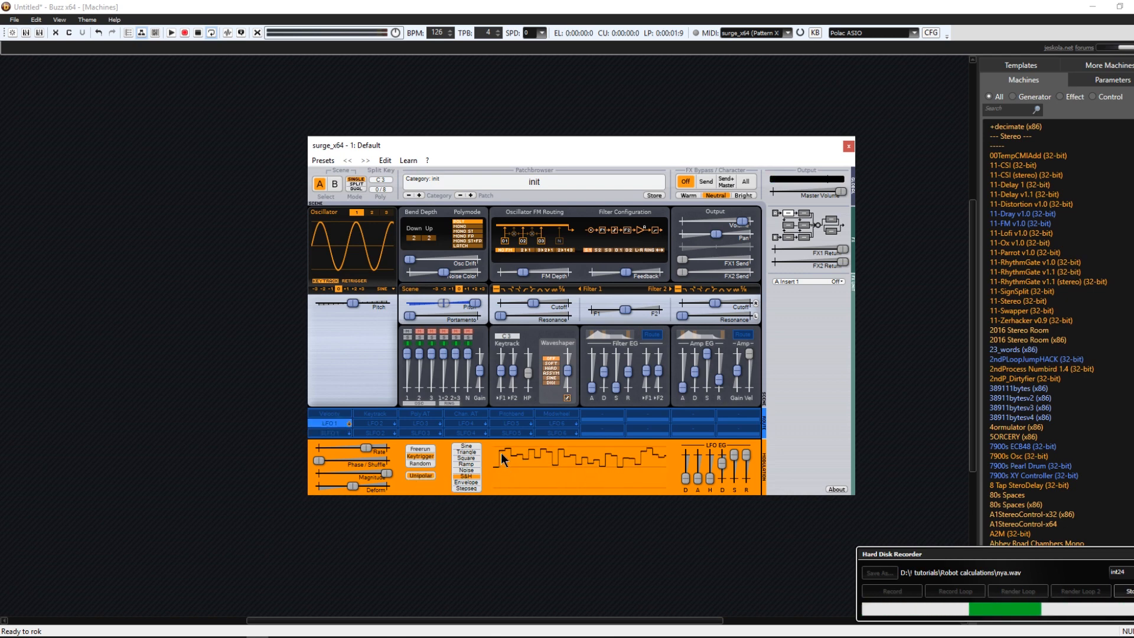
pyautogui.click(330, 423)
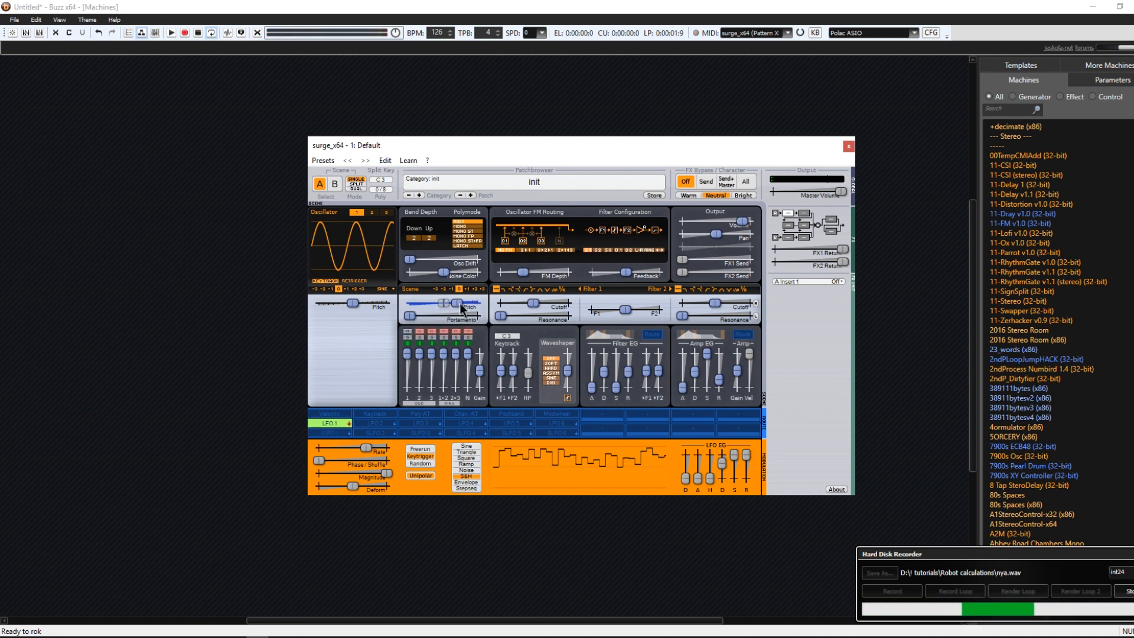
# Raise the LFO 1 rate to about 26.9 Hz for fast random pitch steps.
pyautogui.rightClick(463, 311)
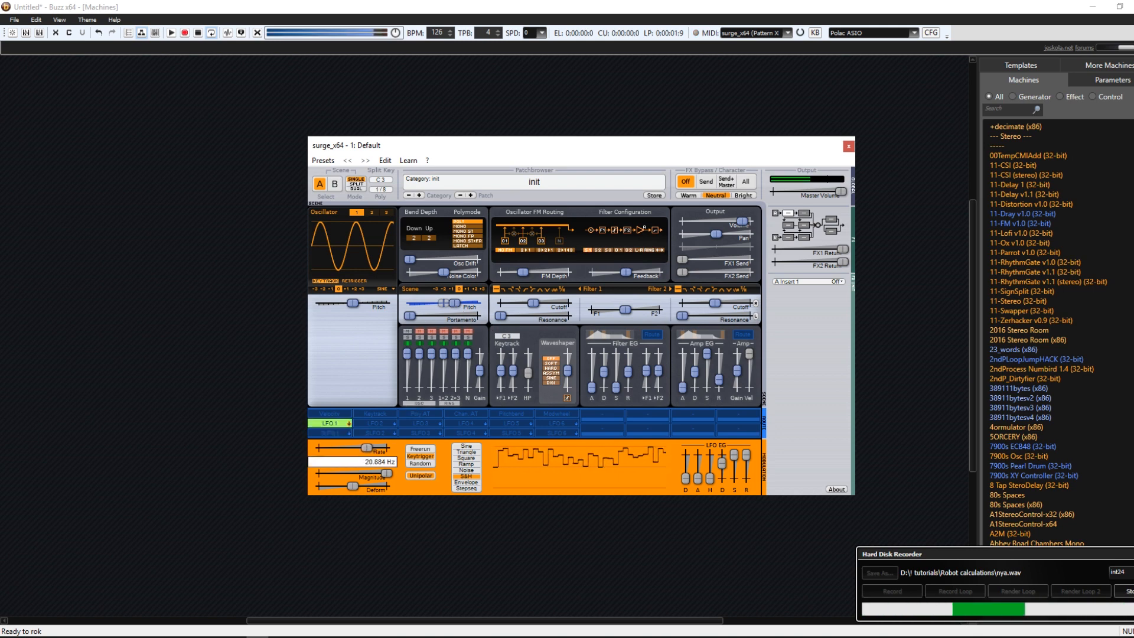
pyautogui.moveTo(366, 447); pyautogui.dragTo(372, 446)
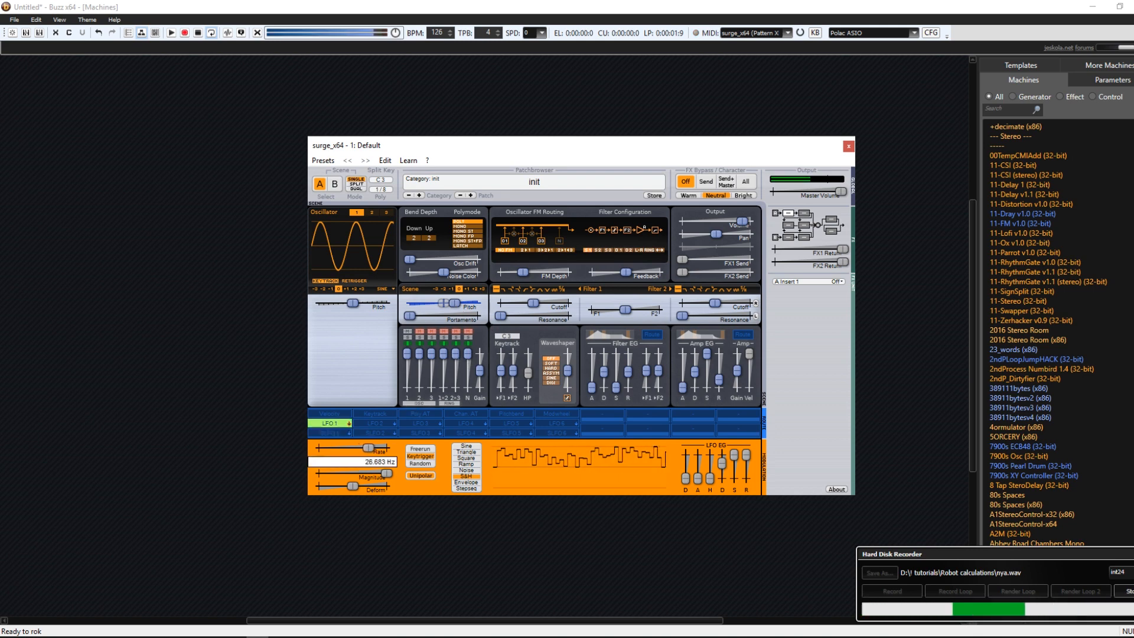